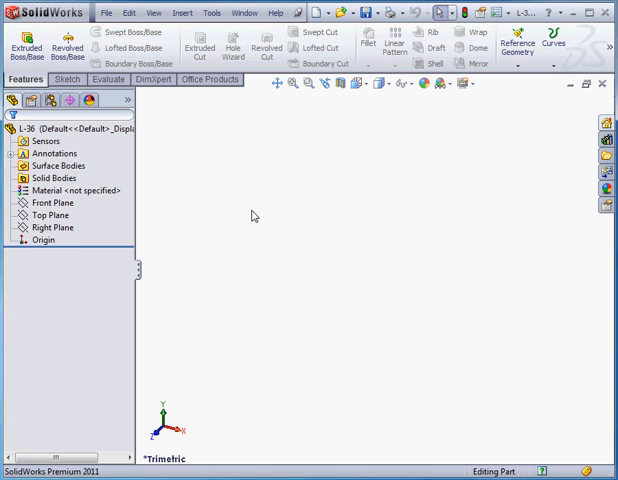
Sketch a triangle on the Top Plane and dimension its base to 100.
left_click(52, 214)
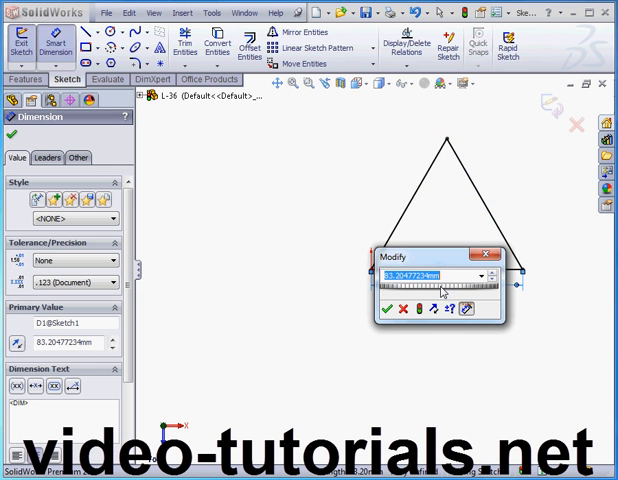
type("100")
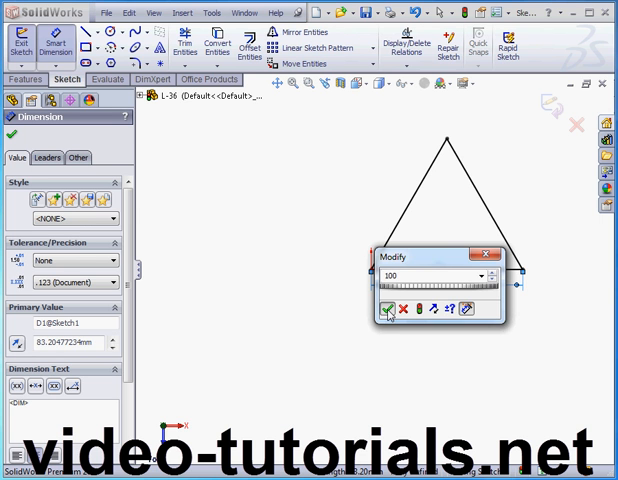
left_click(388, 308)
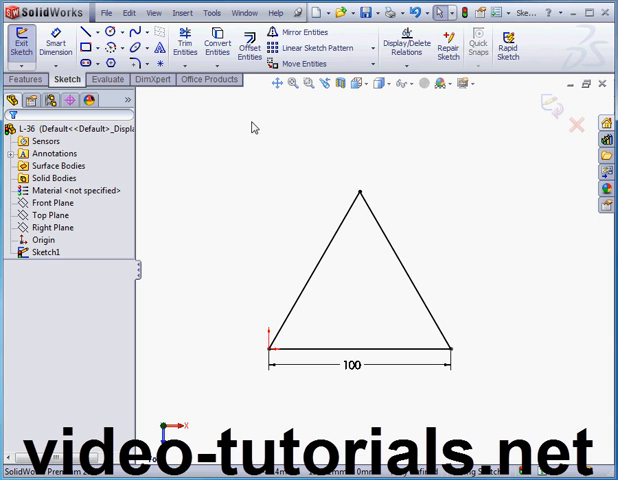
mouse_move(136, 64)
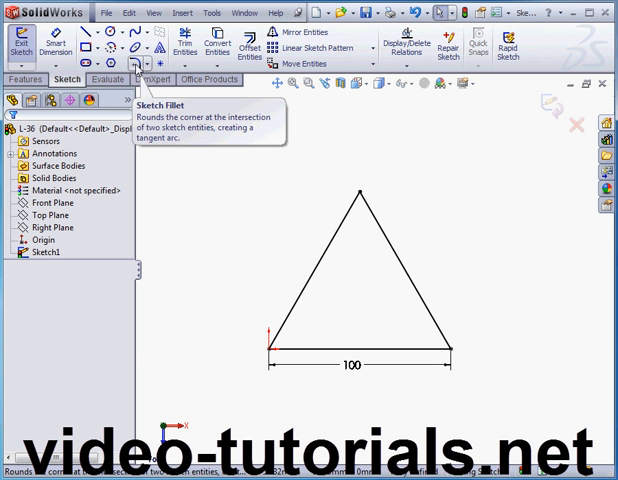
Fillet the three triangle corners at 10 mm, accepting the geometry warnings.
left_click(132, 64)
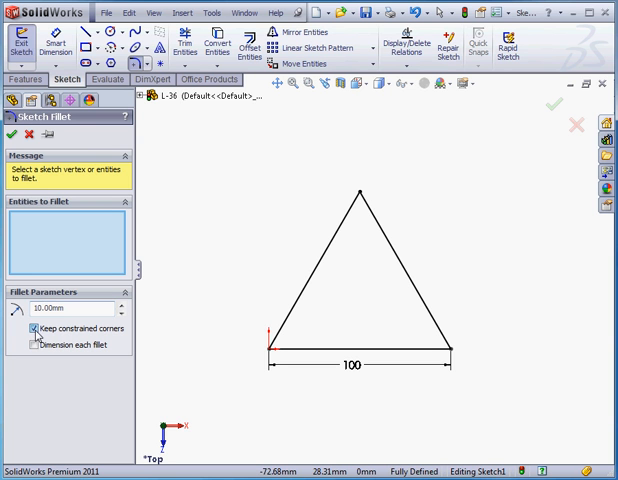
left_click(32, 328)
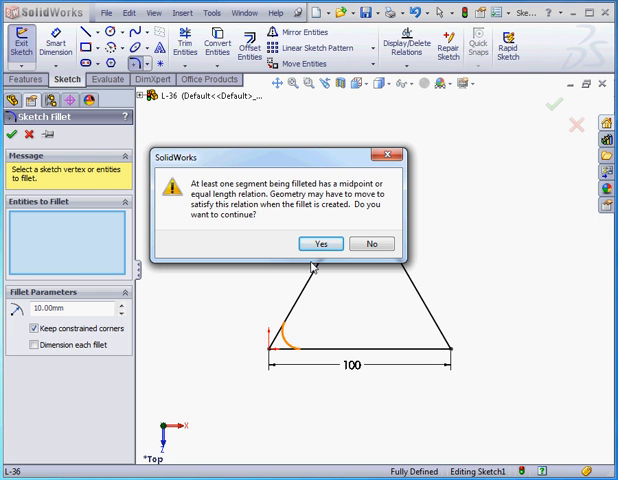
left_click(320, 244)
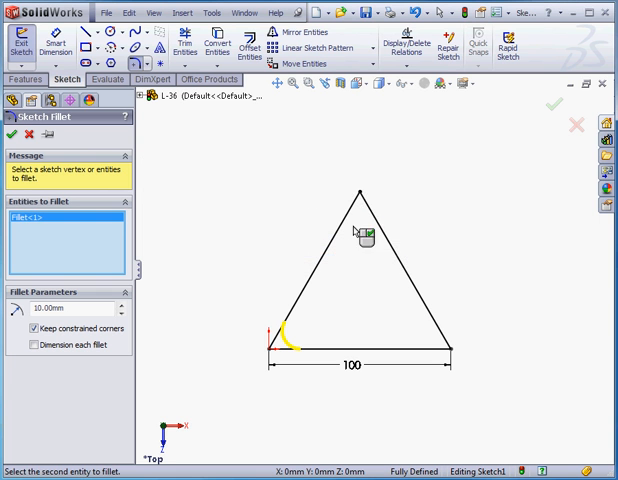
left_click(364, 232)
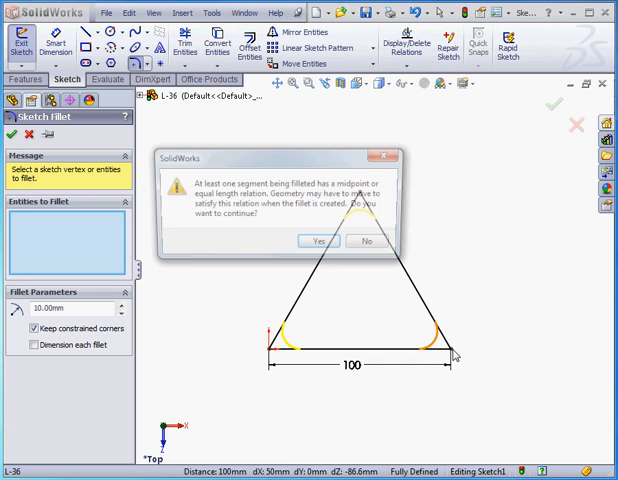
left_click(316, 240)
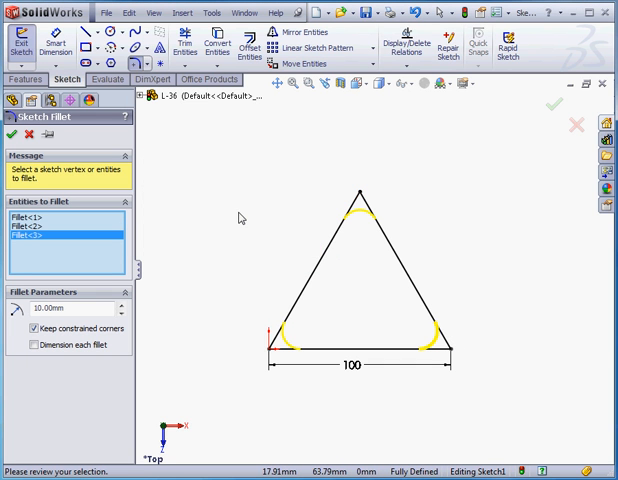
left_click(12, 134)
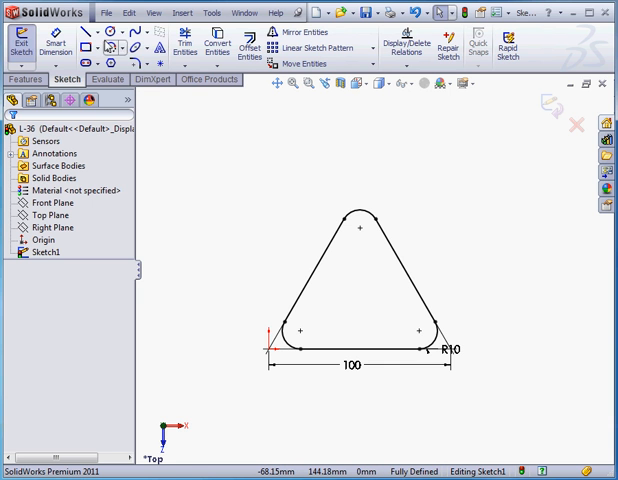
Draw a short line at the top corner and dimension it to 20.
left_click(88, 44)
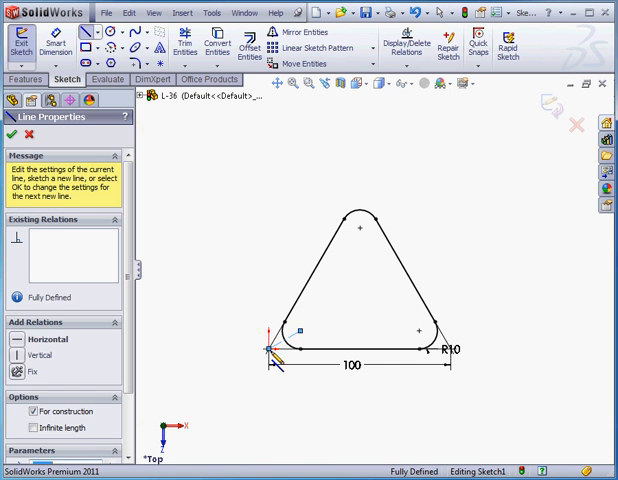
right_click(280, 344)
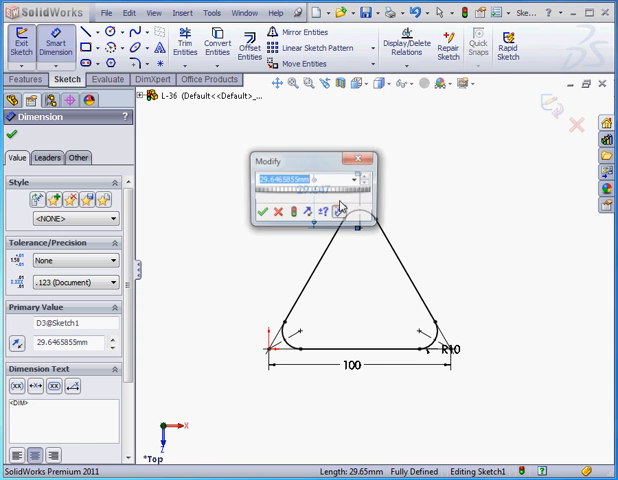
type("2")
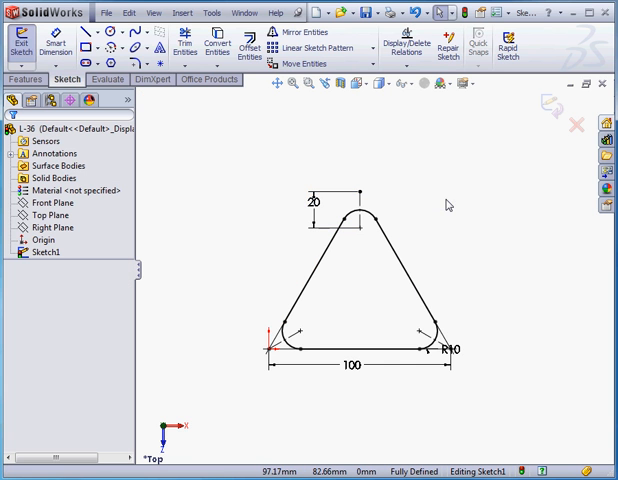
mouse_move(284, 124)
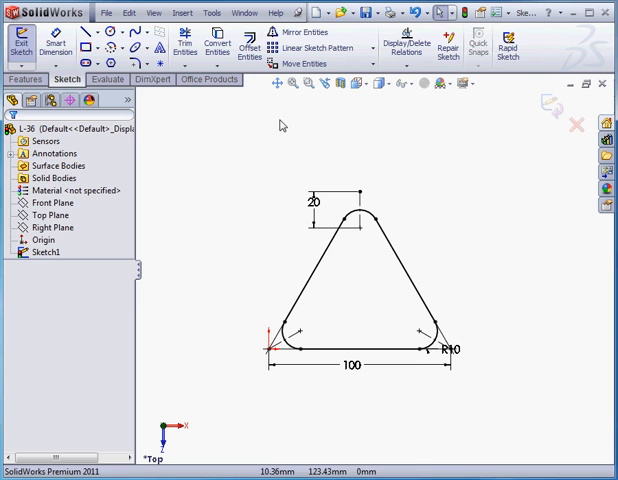
Offset the corner lines 5 mm bi-directionally with arc caps to form slot outlines.
left_click(244, 48)
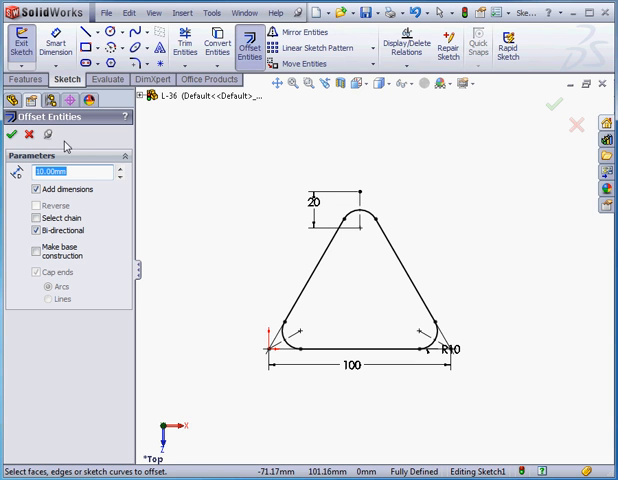
left_click(70, 172)
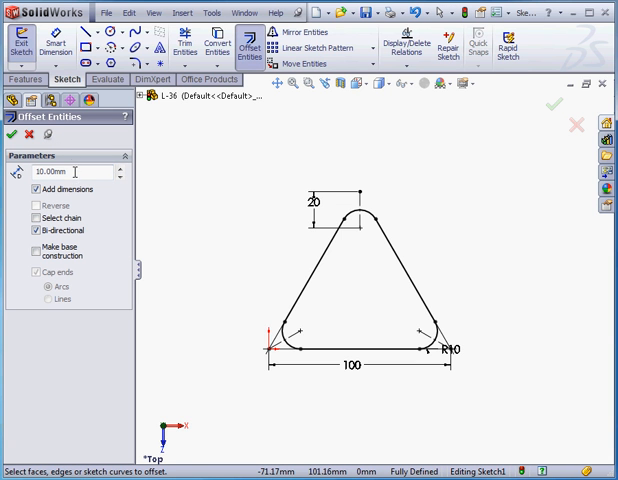
type("5")
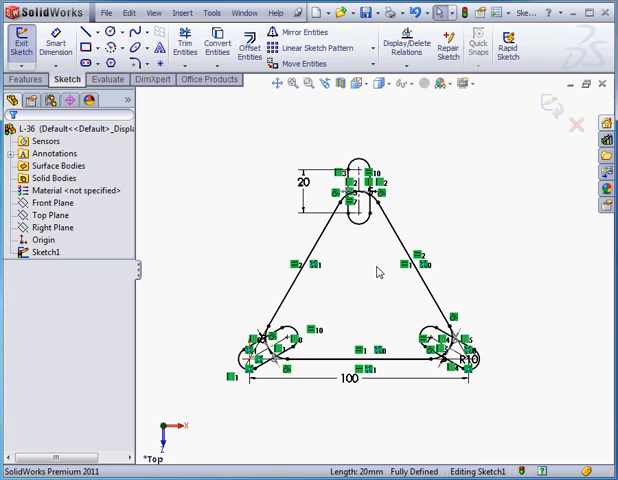
left_click(136, 12)
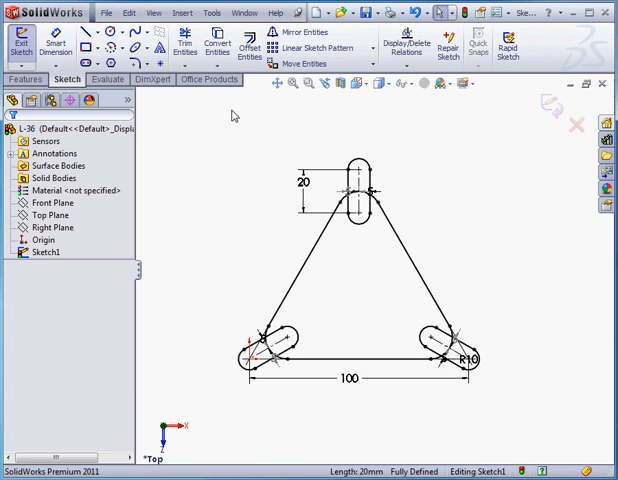
Start Trim Entities to remove excess line pieces inside the corner slots.
left_click(186, 40)
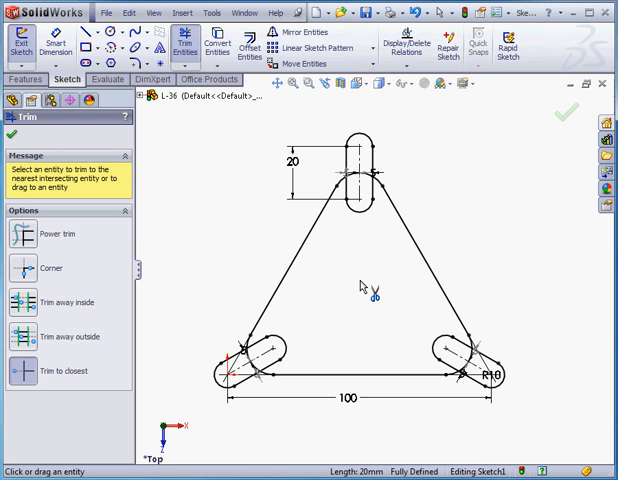
mouse_move(364, 232)
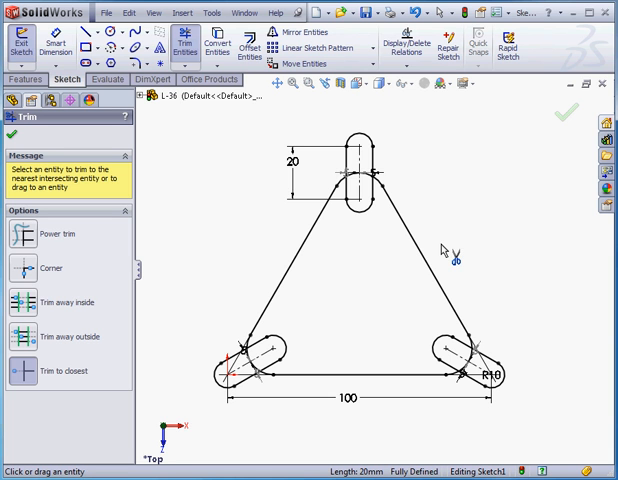
mouse_move(448, 252)
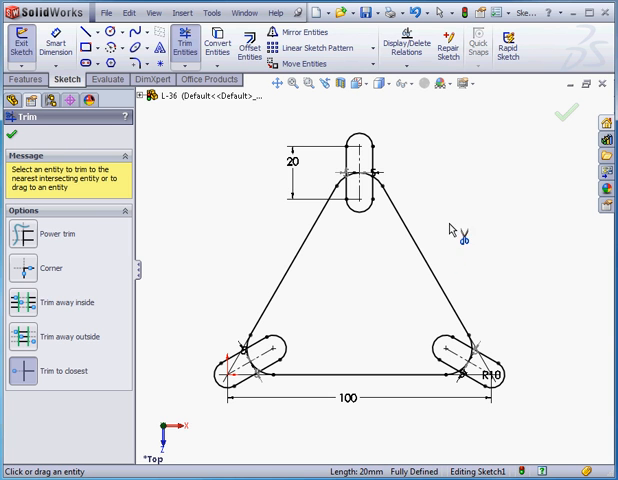
mouse_move(360, 150)
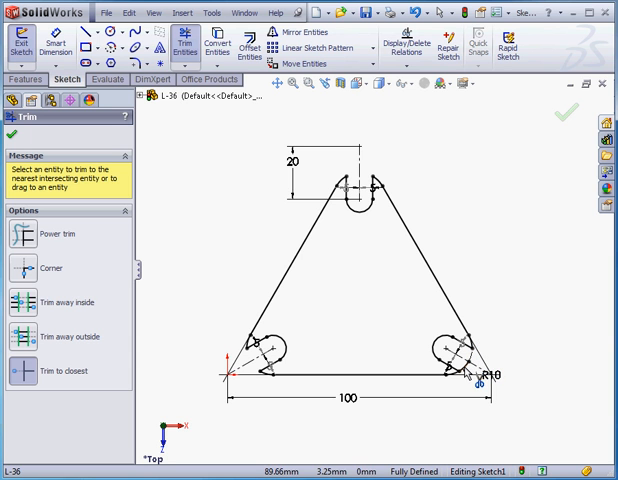
mouse_move(476, 384)
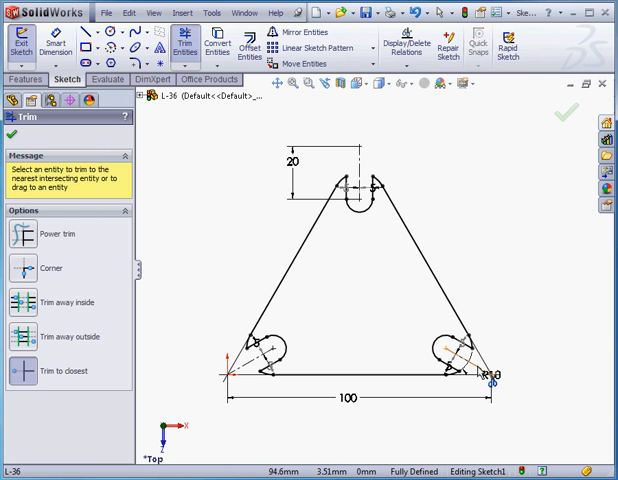
mouse_move(498, 366)
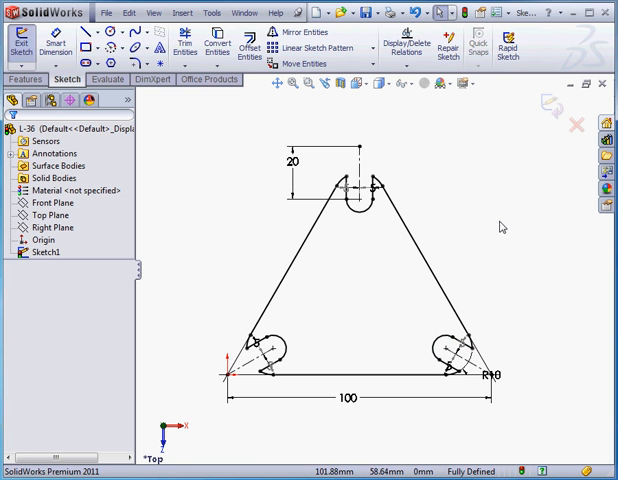
mouse_move(368, 252)
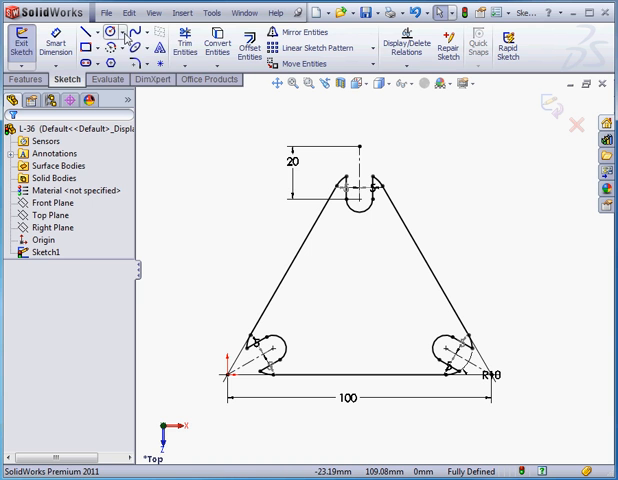
Draw a circle at the triangle's centre with a diameter of 40.
left_click(114, 46)
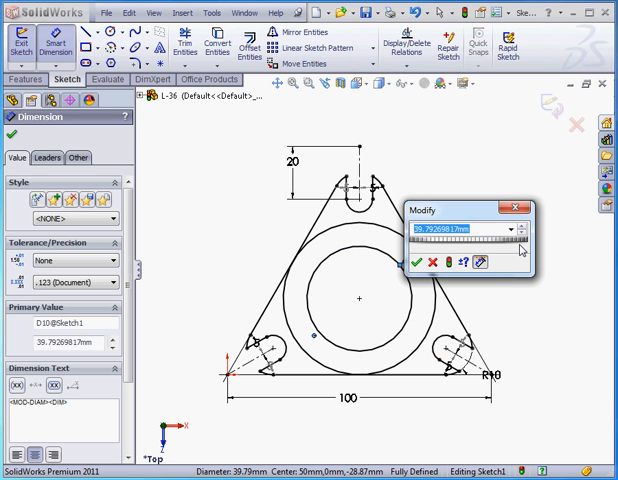
type("40")
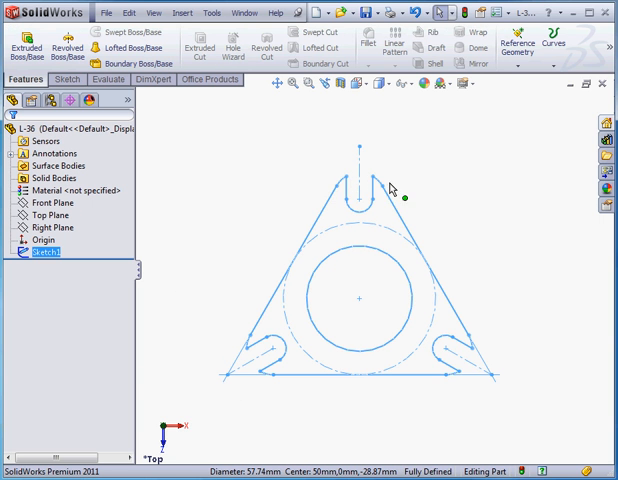
Extrude the triangle sketch into a thin plate with slotted corners and a central hole.
left_click(356, 84)
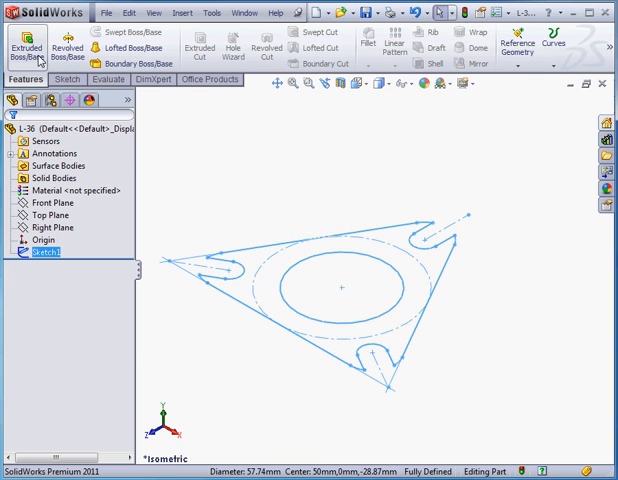
left_click(26, 48)
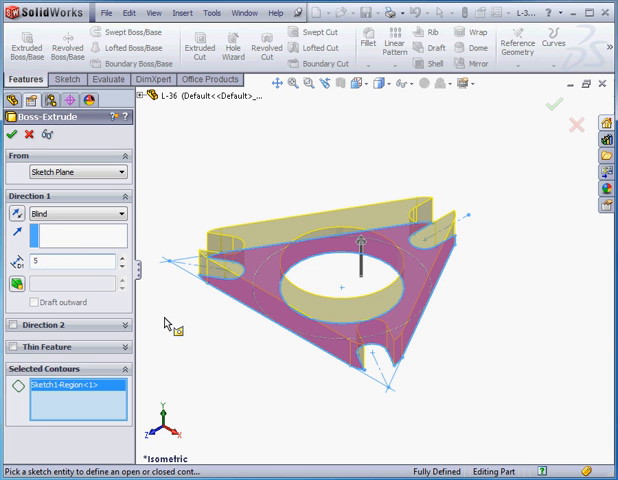
left_click(18, 116)
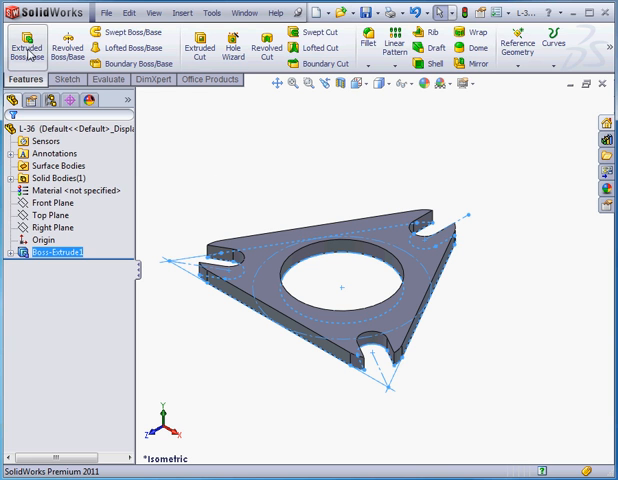
Extrude the central circle into a 30 mm tall boss merged with the plate.
left_click(28, 44)
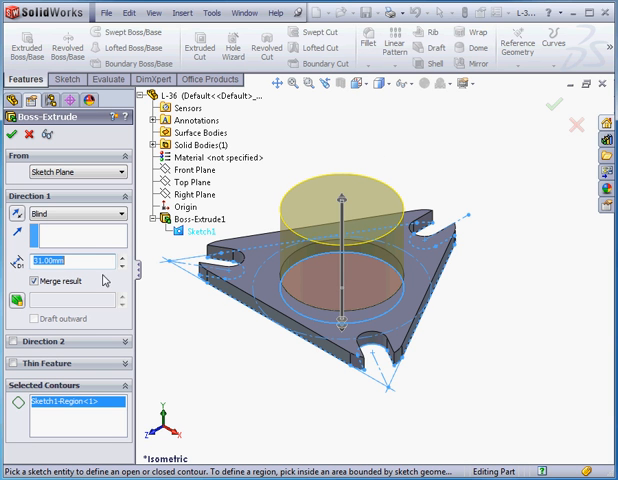
type("30")
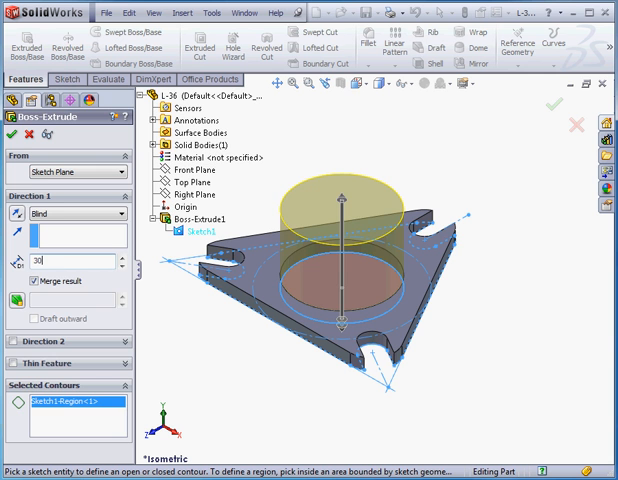
left_click(8, 132)
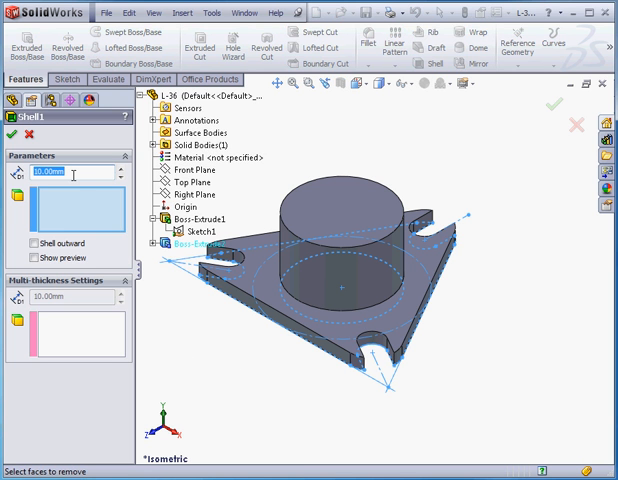
Shell the boss through its top face with 5 mm wall thickness.
type("5")
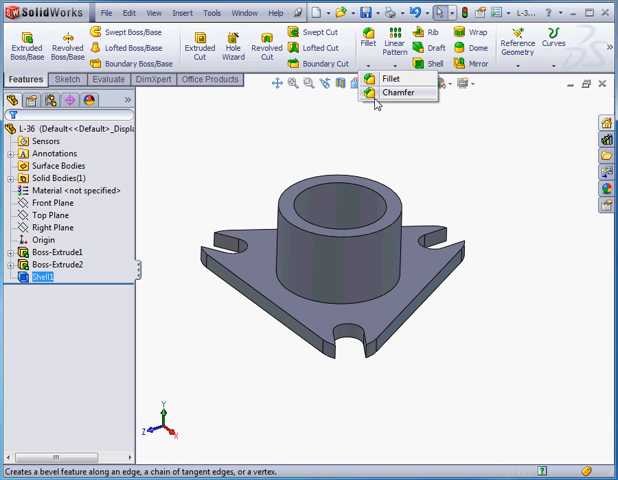
Chamfer the top rim edge of the hollow boss.
left_click(396, 92)
type("1")
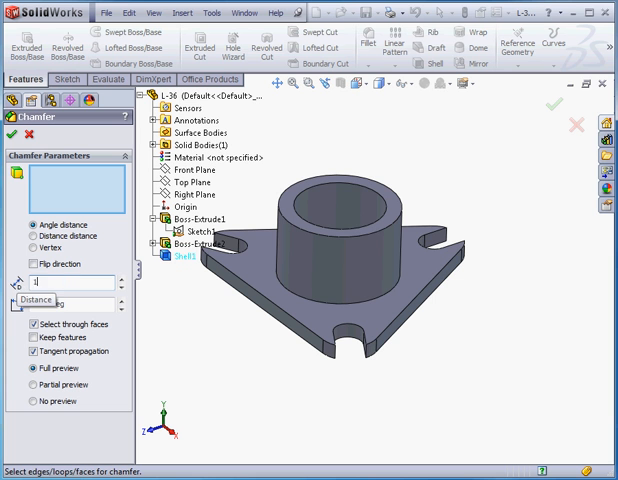
left_click(400, 210)
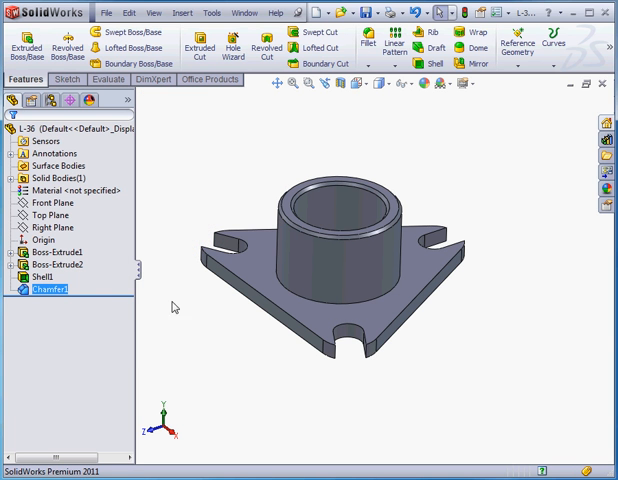
Start a 1.5 mm FilletXpert fillet and select the plate's corner edges and slot faces for it.
left_click(372, 44)
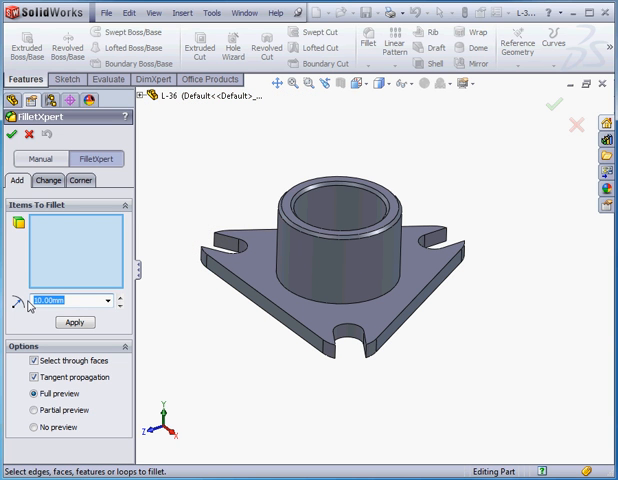
left_click(368, 358)
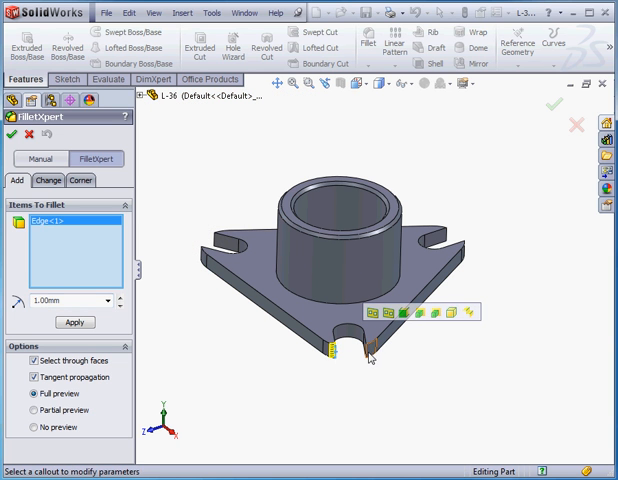
left_click(446, 236)
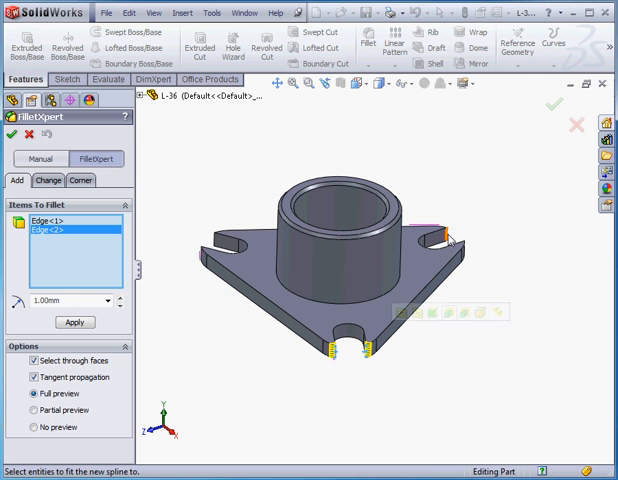
left_click(446, 240)
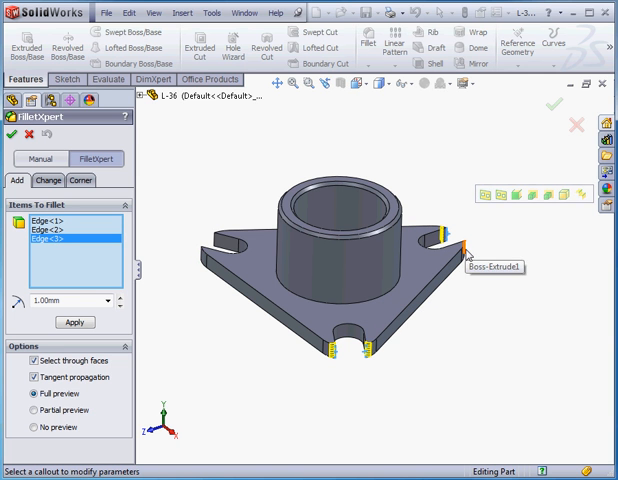
left_click(216, 240)
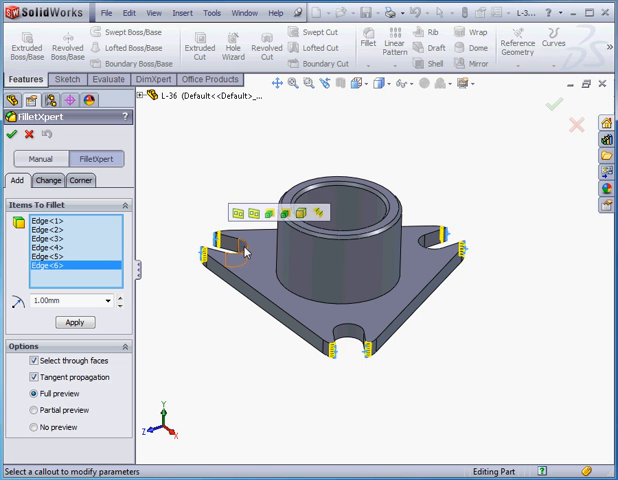
left_click(352, 336)
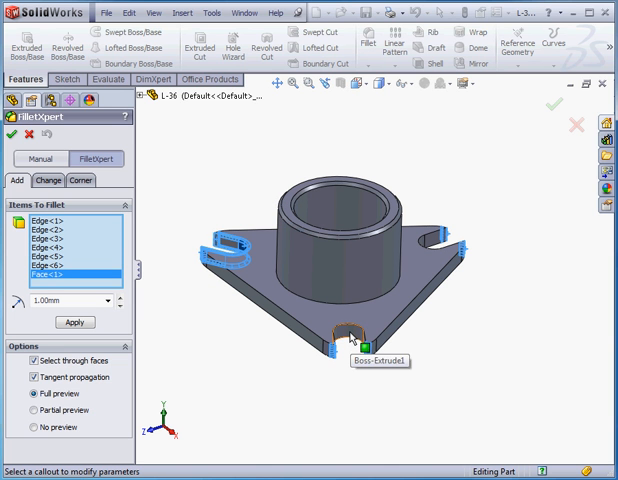
left_click(350, 340)
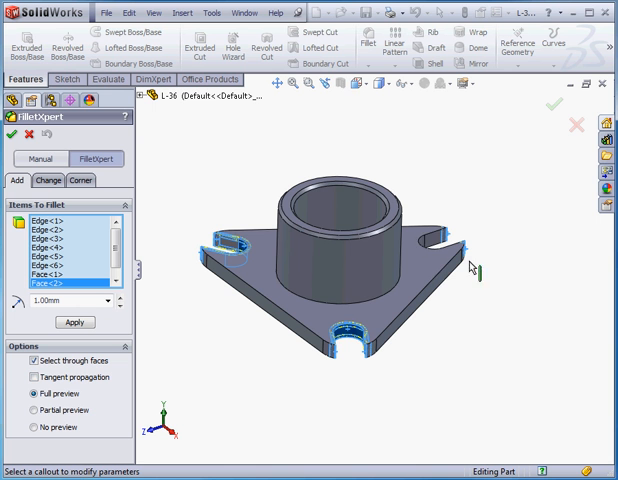
mouse_move(430, 256)
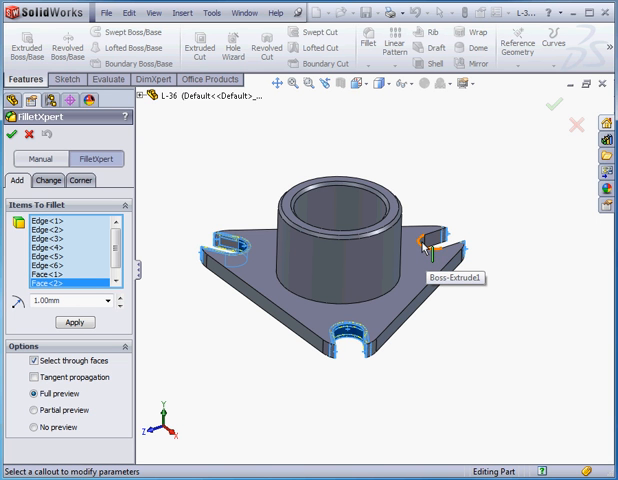